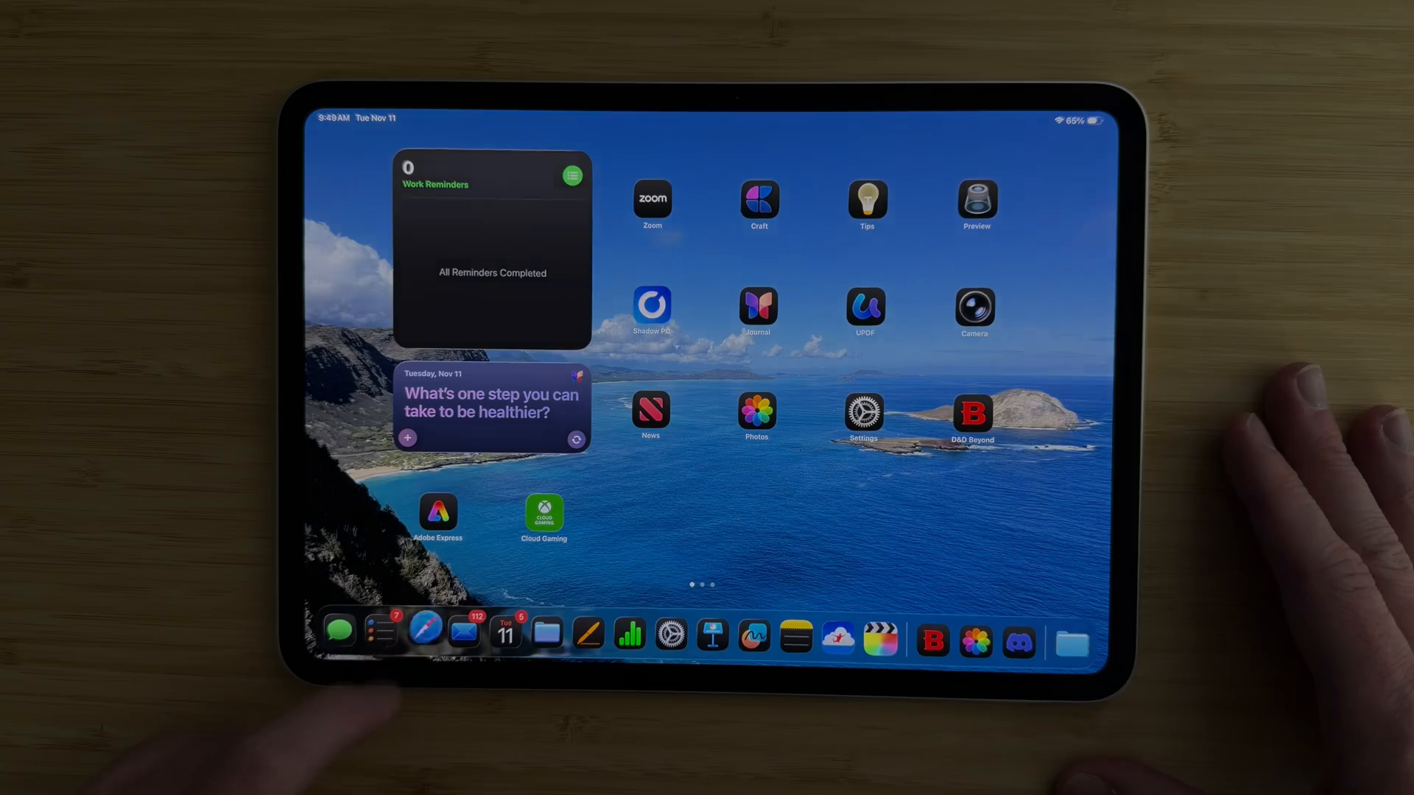
- Open the YouMind website on the iPad and scroll to 'Save anything from anywhere'
{"action": "left_click", "coordinate": [425, 631]}
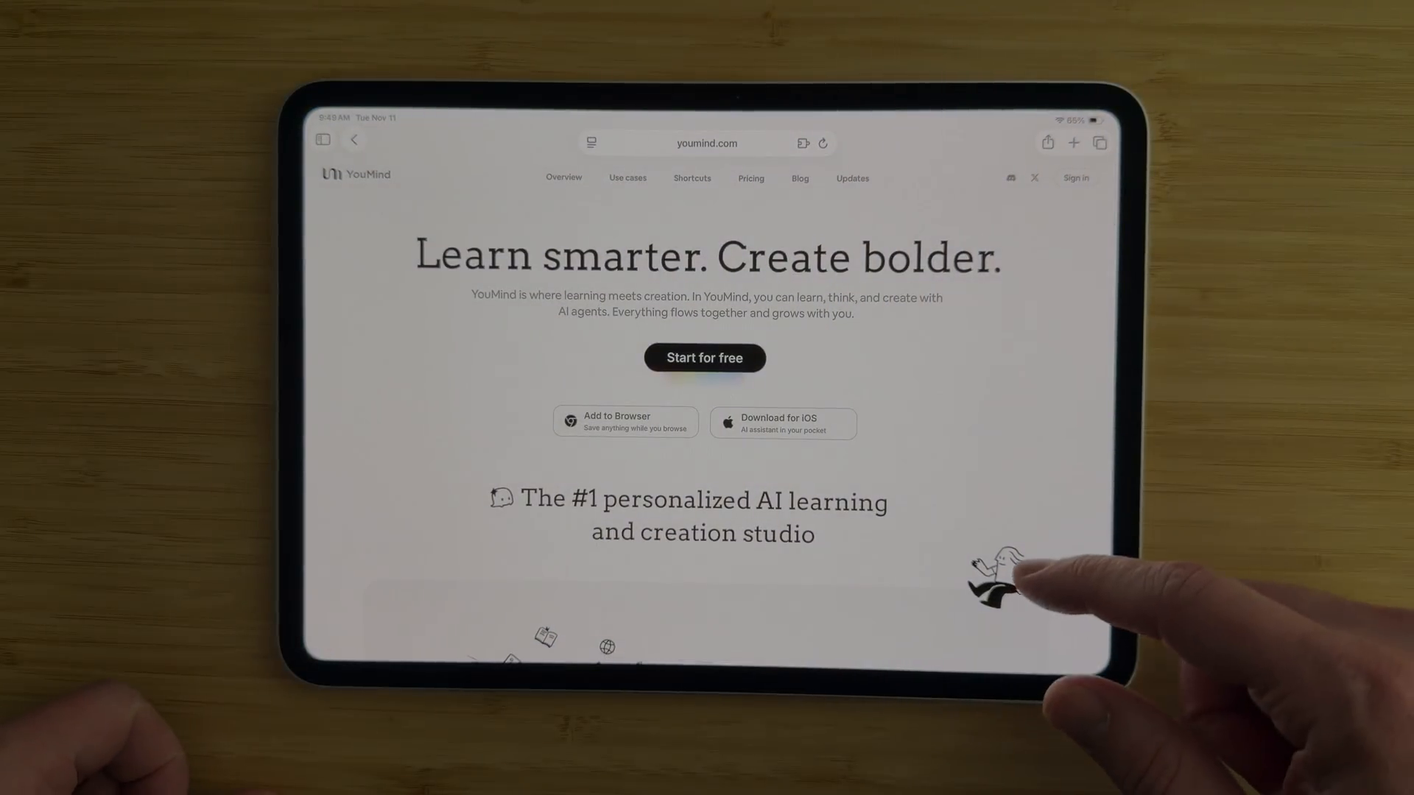
{"action": "scroll", "scroll_direction": "down", "scroll_amount": 3}
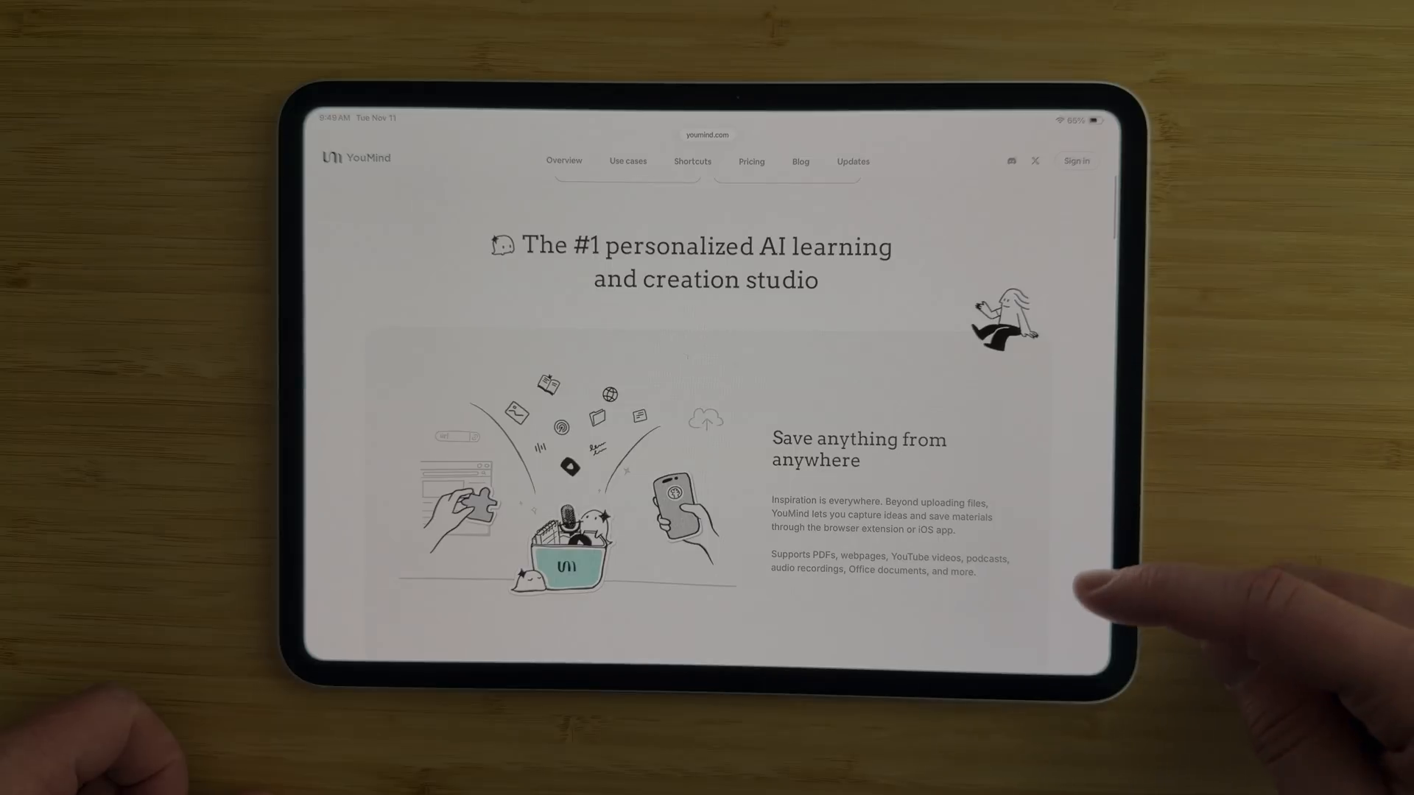
{"action": "scroll", "scroll_direction": "down", "scroll_amount": 3}
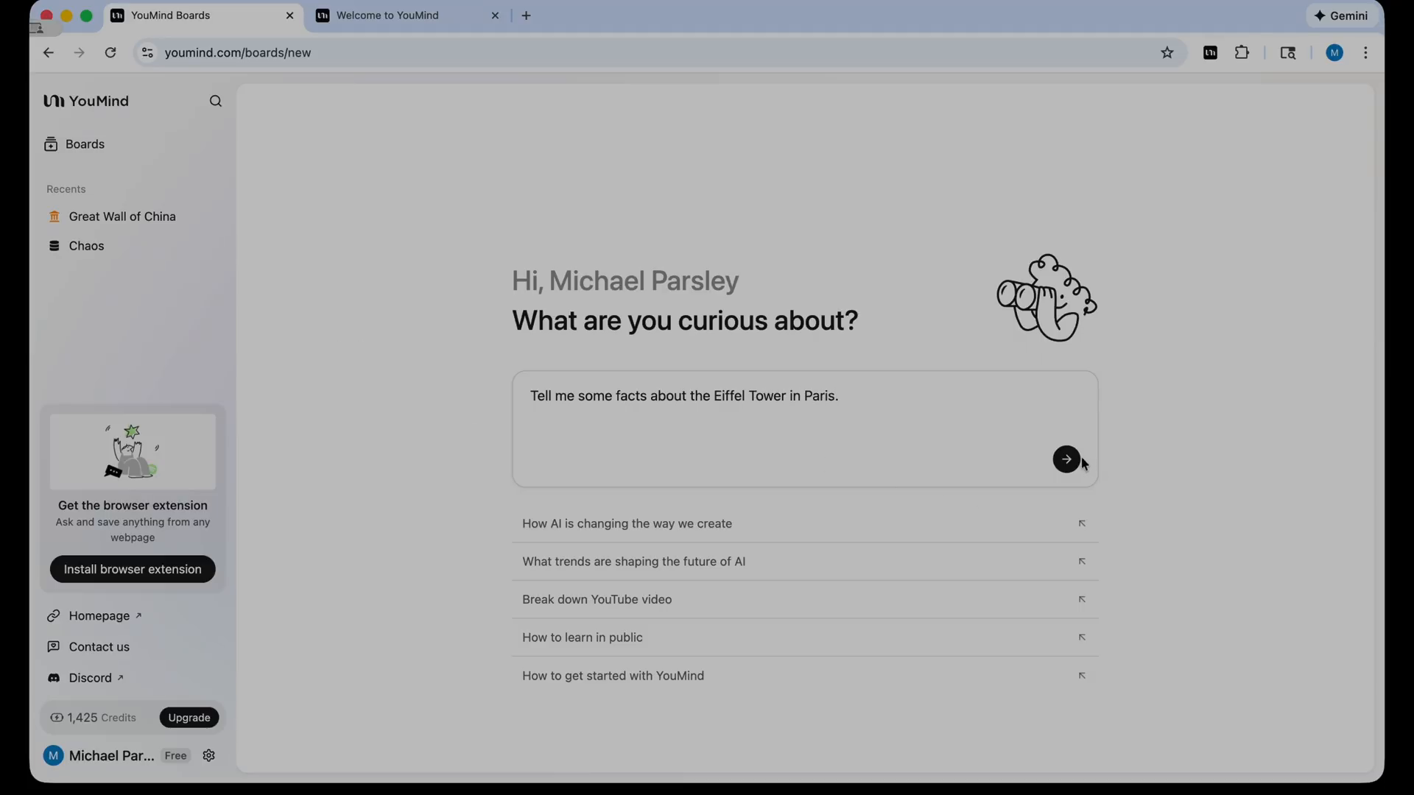
- Send the Eiffel Tower facts question from the new-board prompt
{"action": "left_click", "coordinate": [1065, 459]}
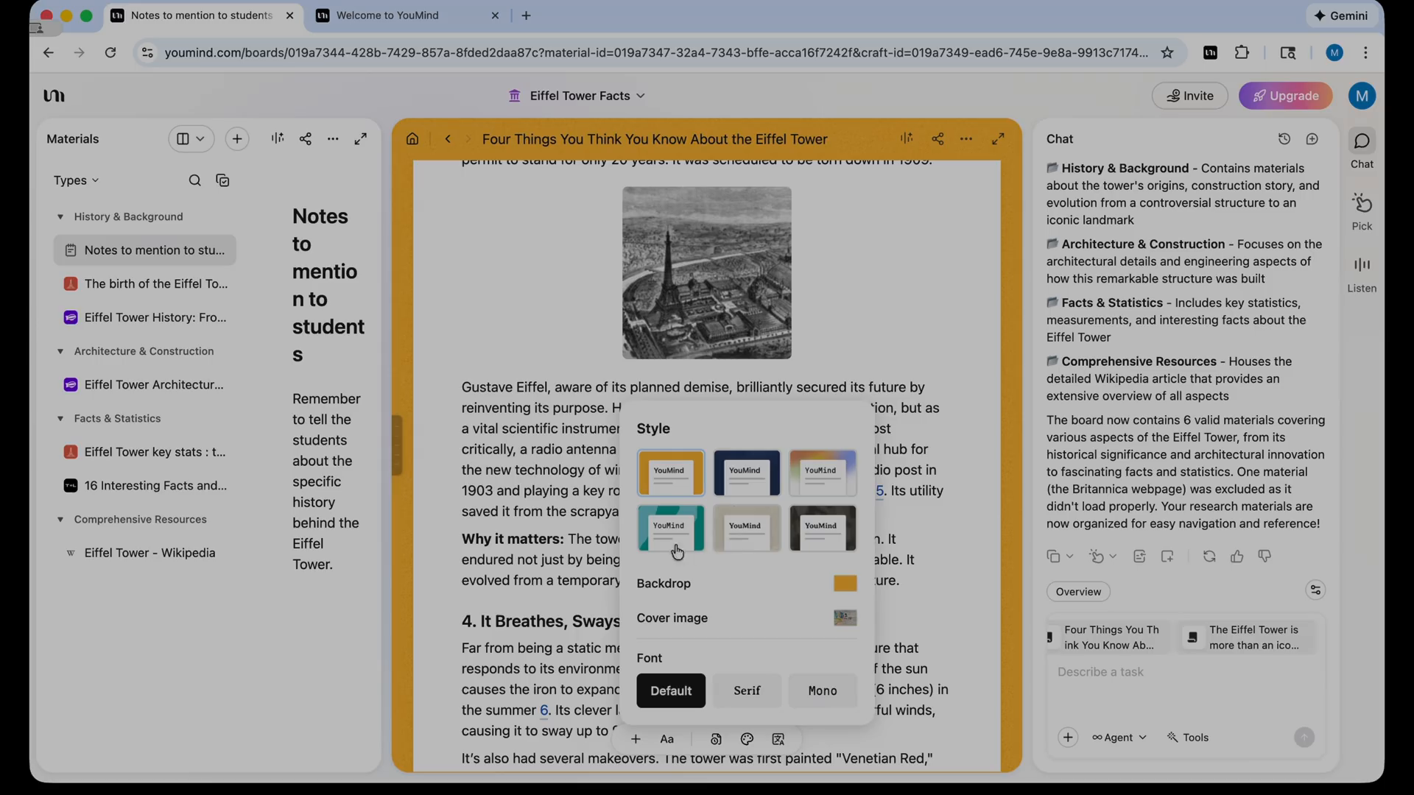
- Try the teal style on the Eiffel Tower article, then switch to beige paper style
{"action": "left_click", "coordinate": [820, 691]}
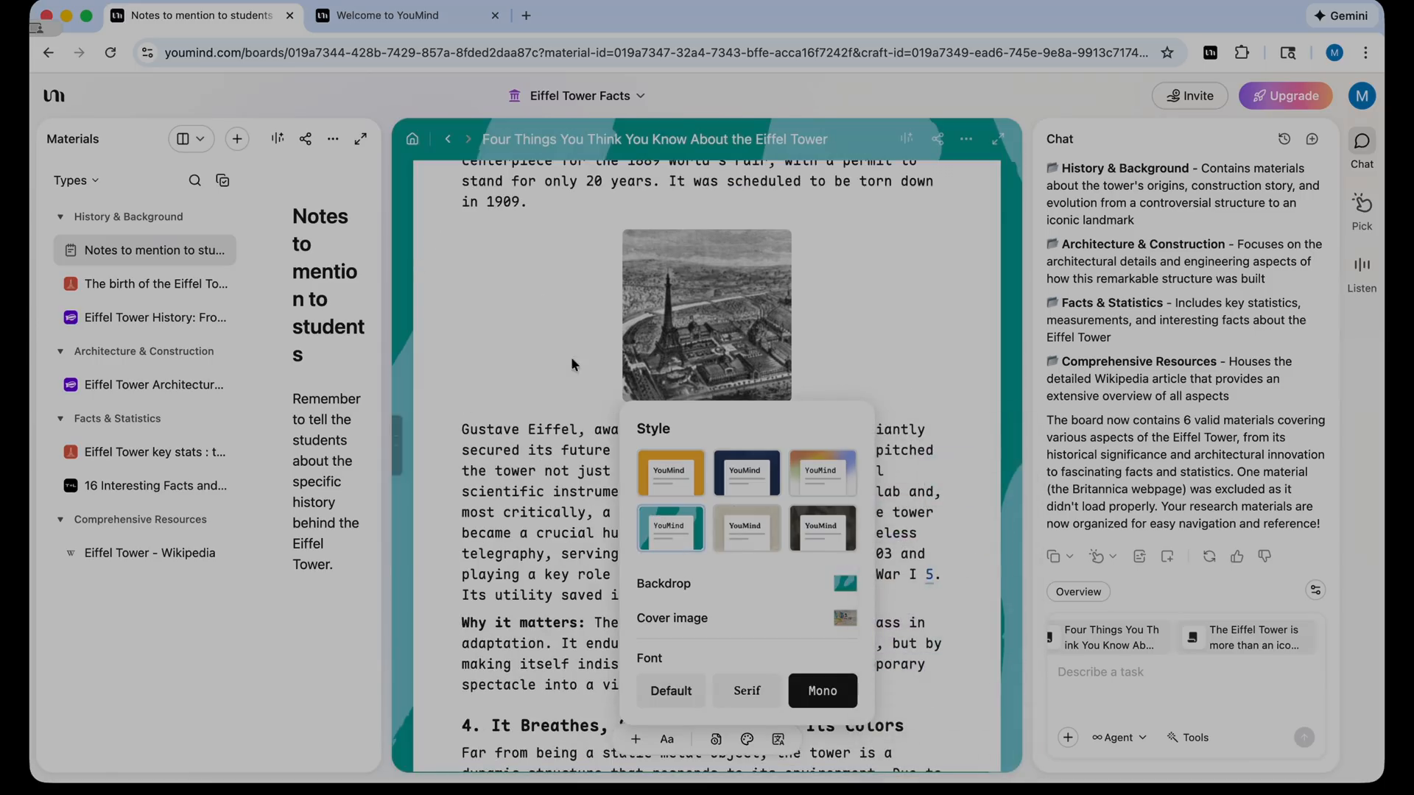
{"action": "left_click", "coordinate": [746, 691]}
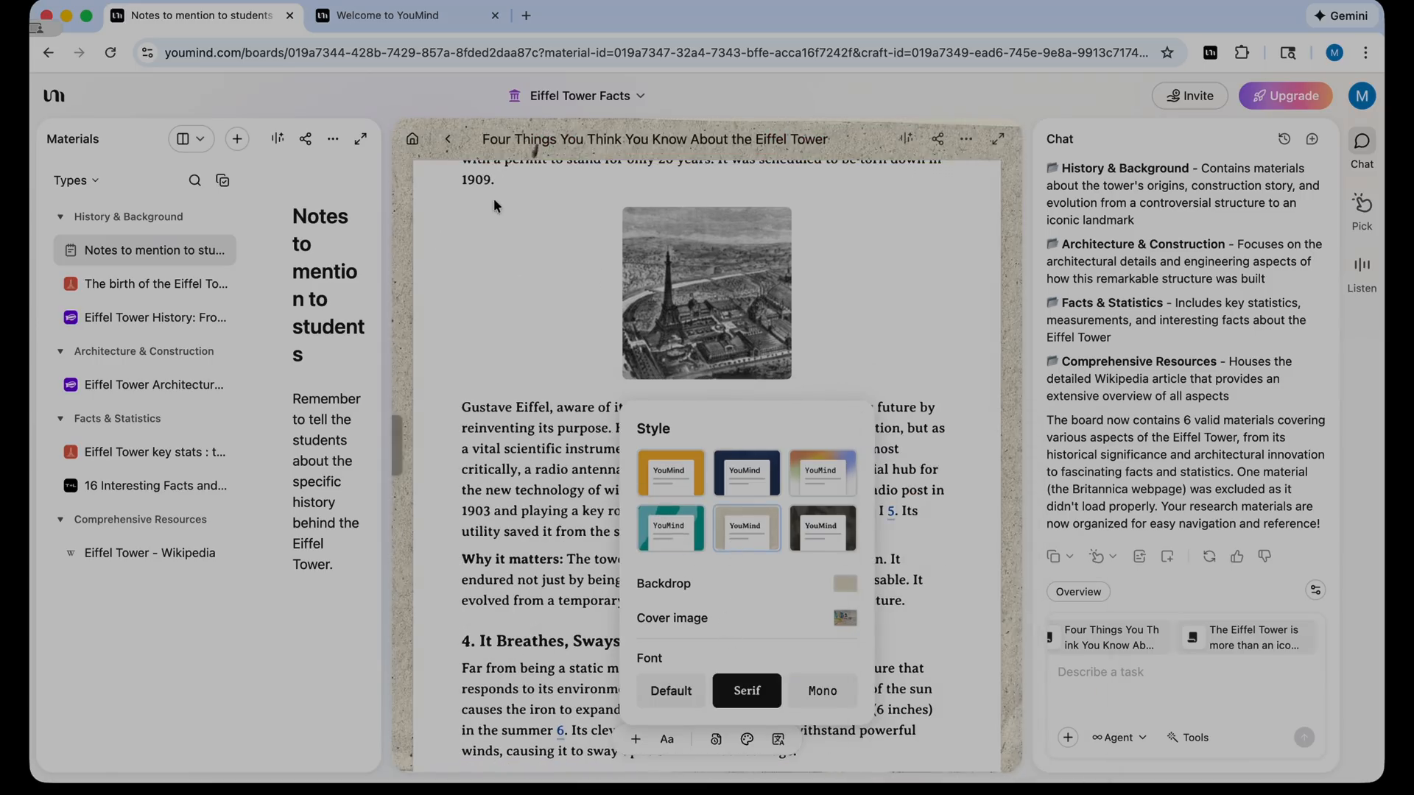